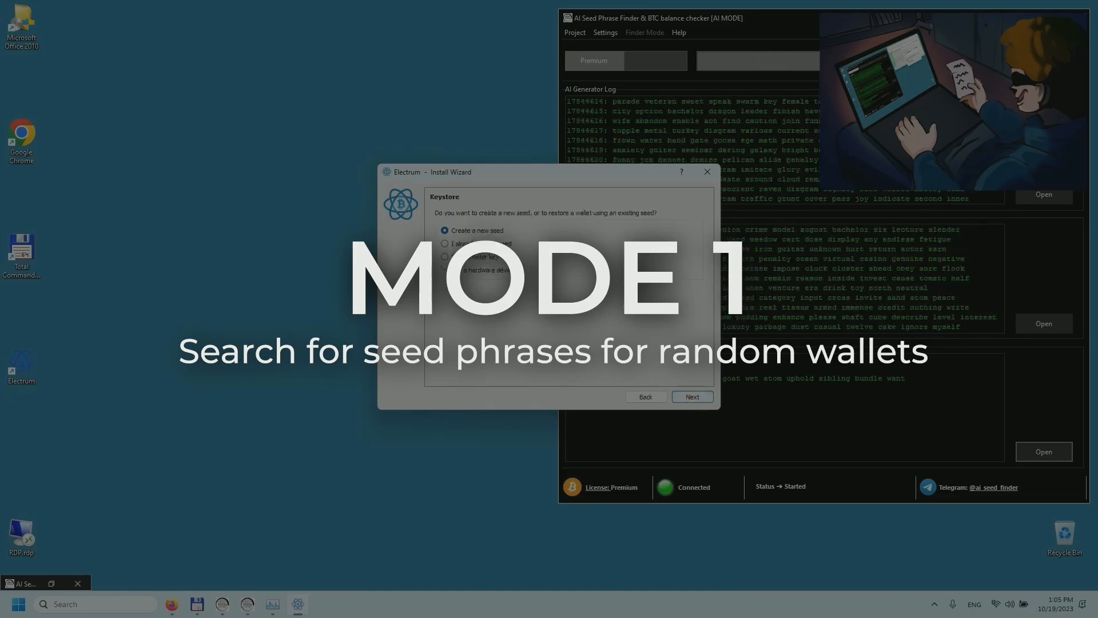
# Step: Confirm 'Create a new seed' with Next to reach the wallet password page
pyautogui.click(692, 396)
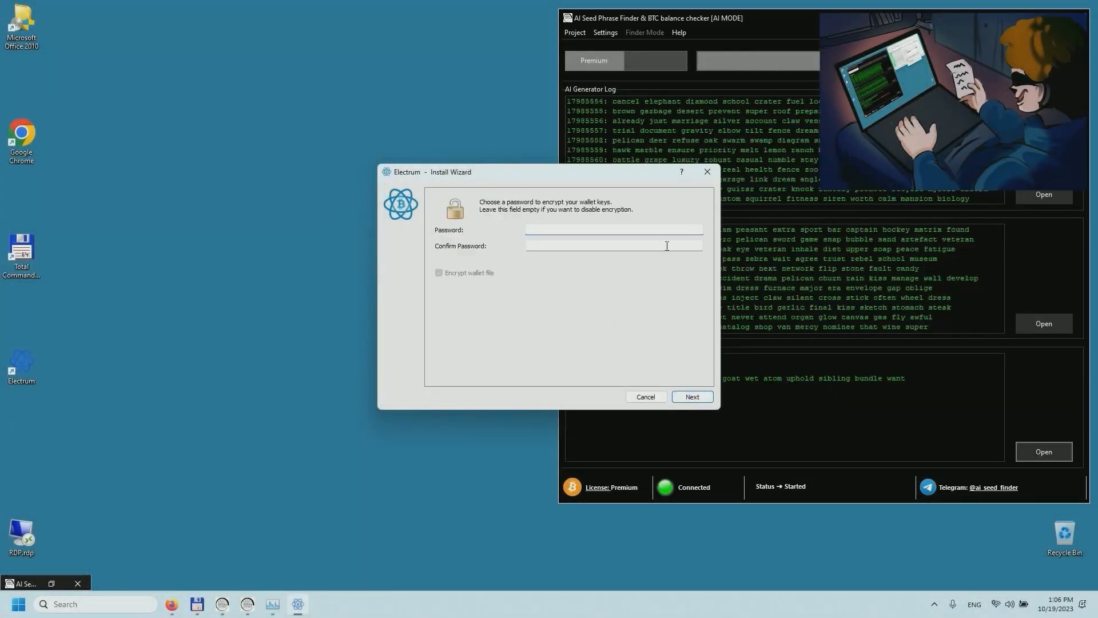